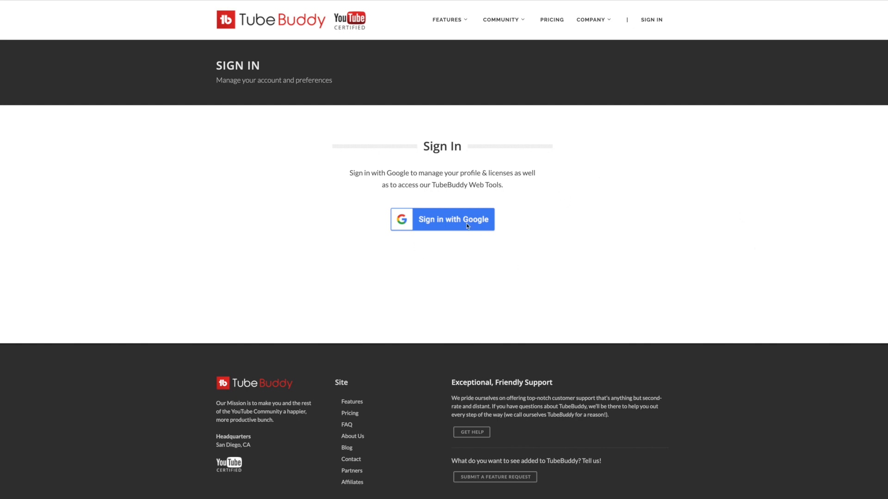
- Sign in with Google and open the A/B tests for the Shelly Saves the Day channel
click(442, 219)
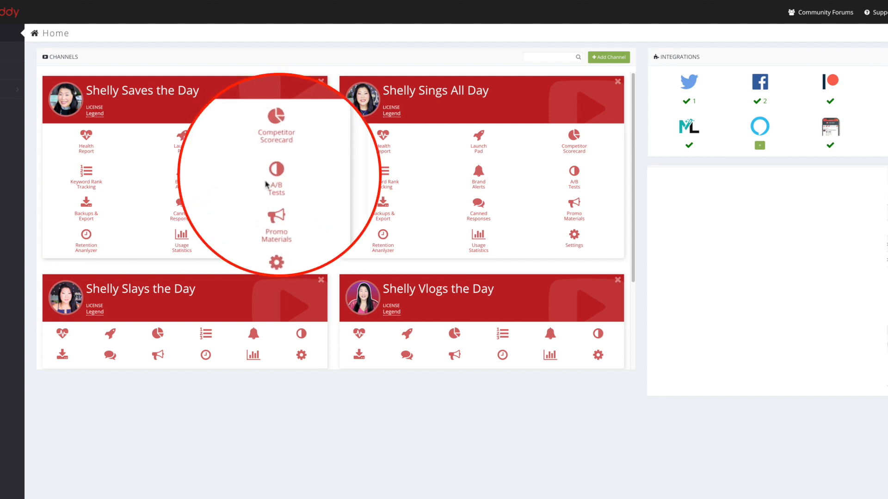
click(277, 176)
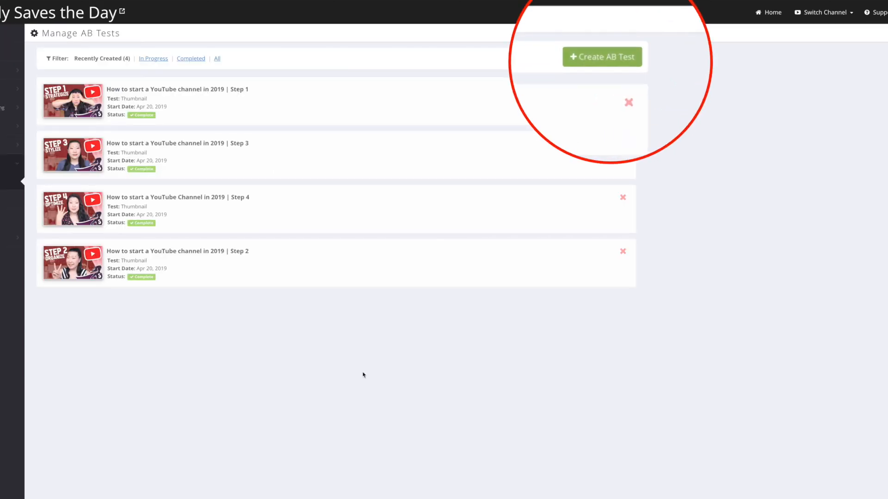
- Start a new Thumbnail CTR test on the Start a Channel video, running 14 days, and continue
click(602, 57)
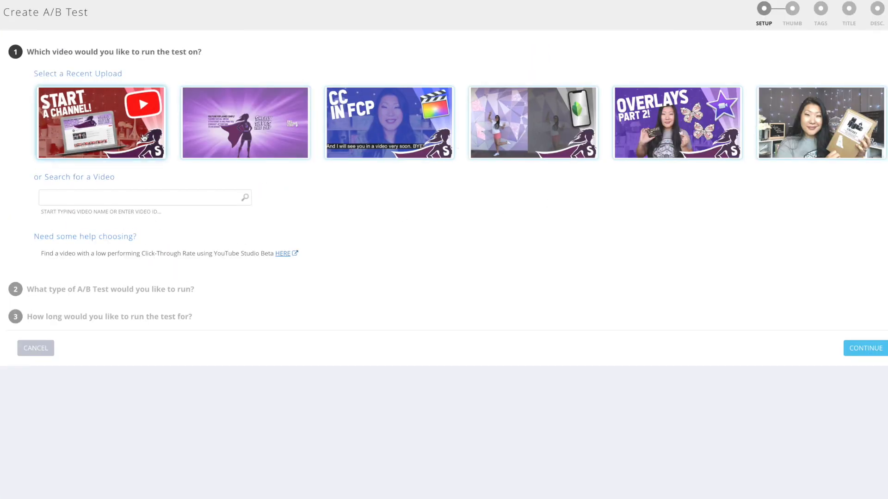
click(101, 122)
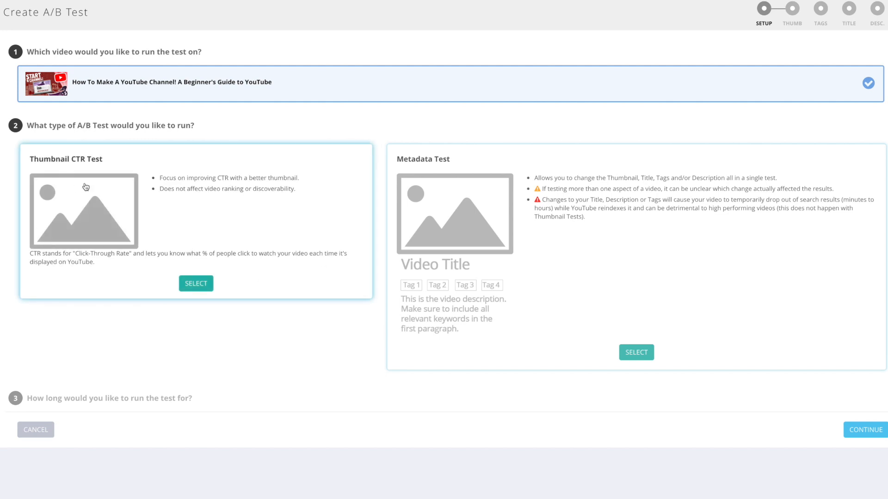
click(195, 283)
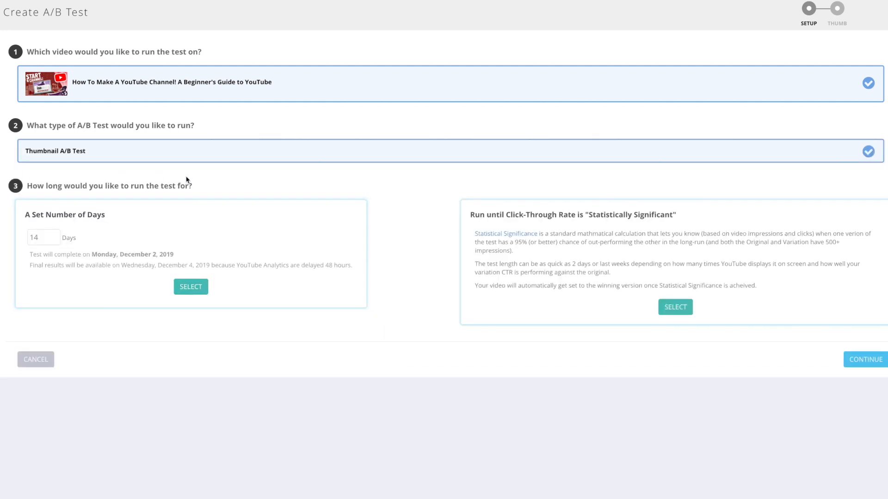
click(43, 238)
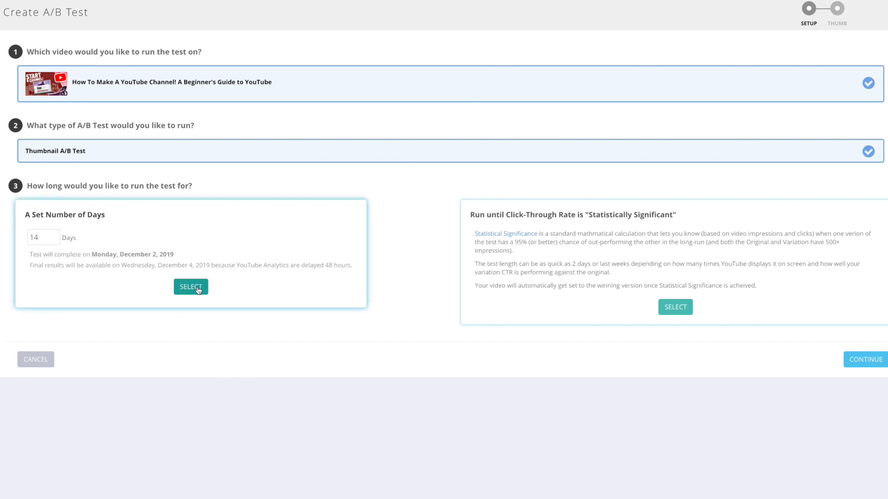
click(190, 287)
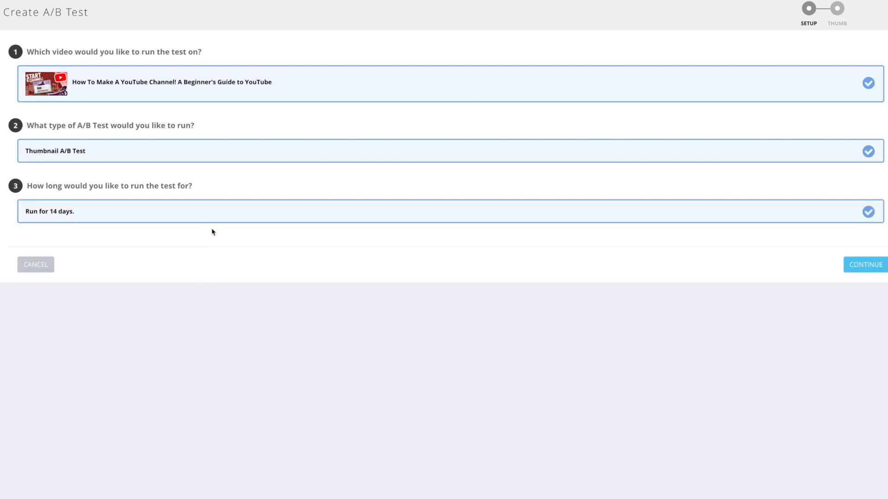
click(865, 265)
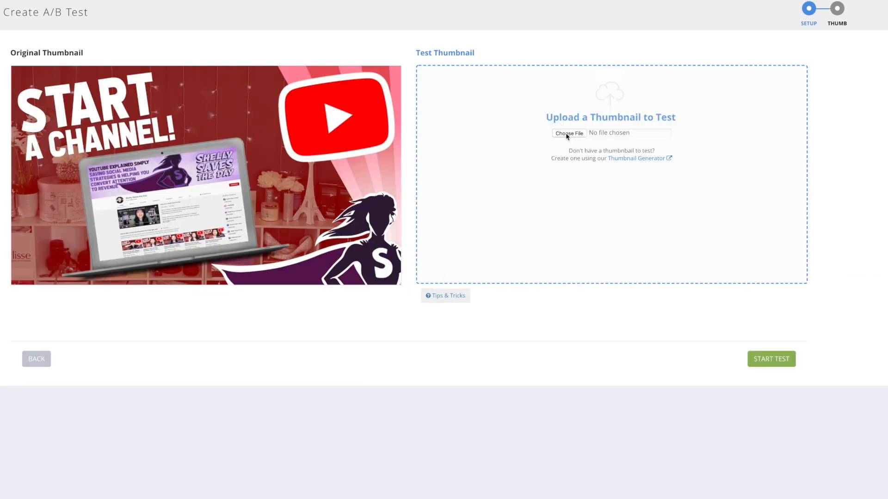
- Upload the Beginner's Guide To image as the test thumbnail beside the original
click(569, 133)
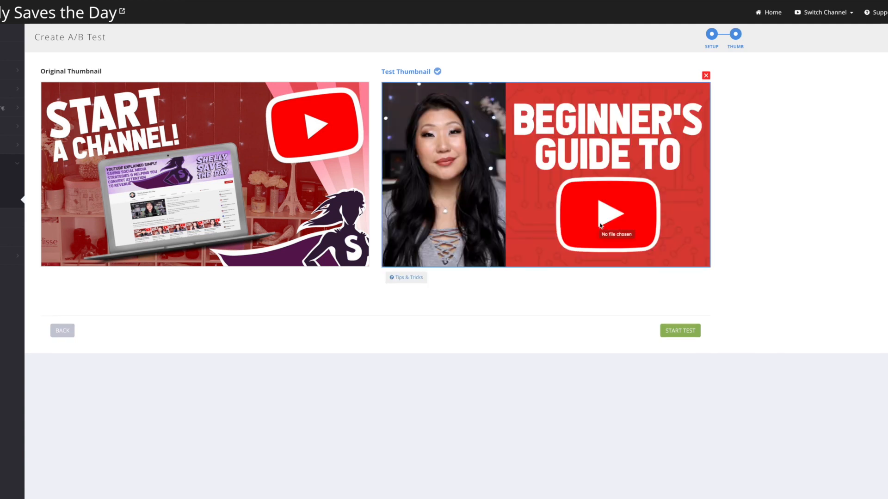
mouse_move(164, 126)
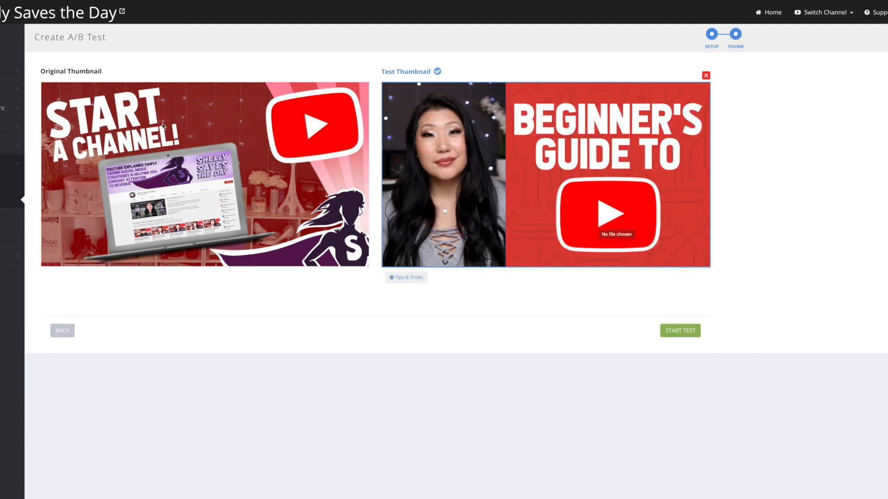
mouse_move(547, 205)
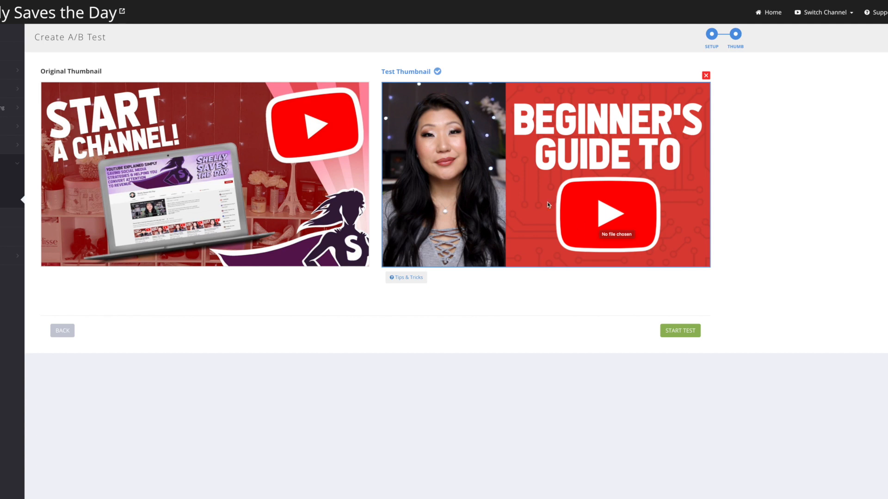
mouse_move(505, 362)
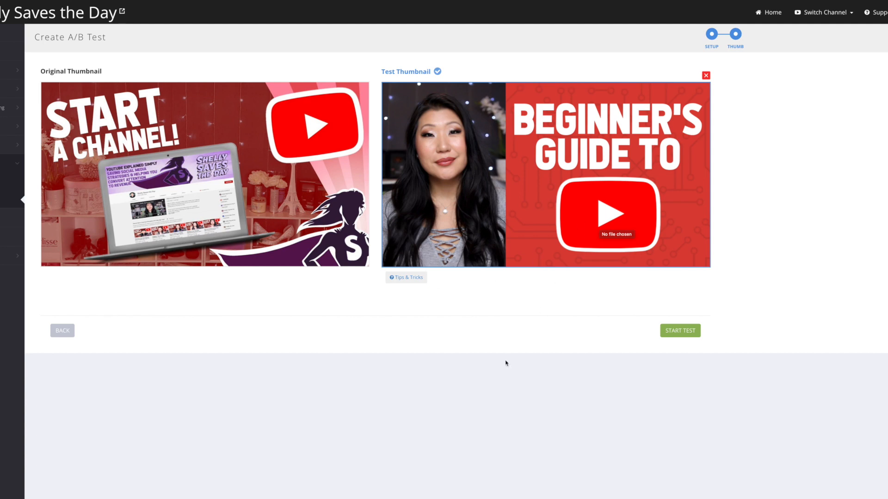
mouse_move(256, 279)
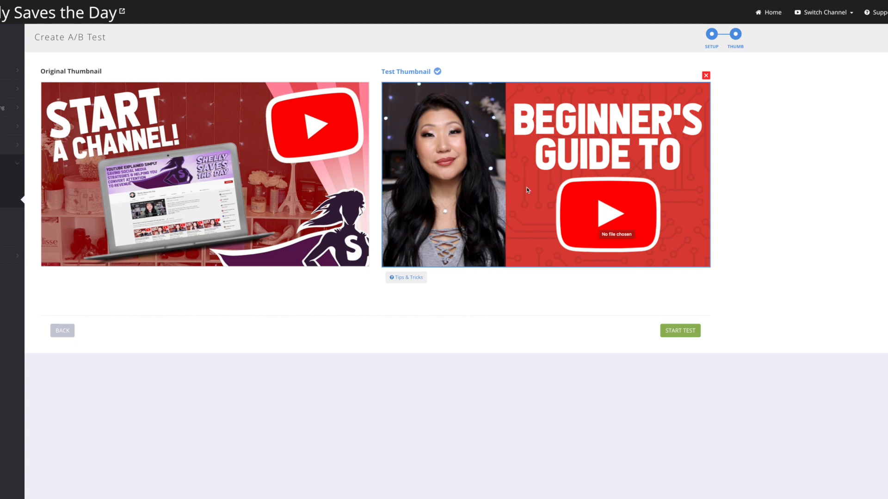
mouse_move(456, 300)
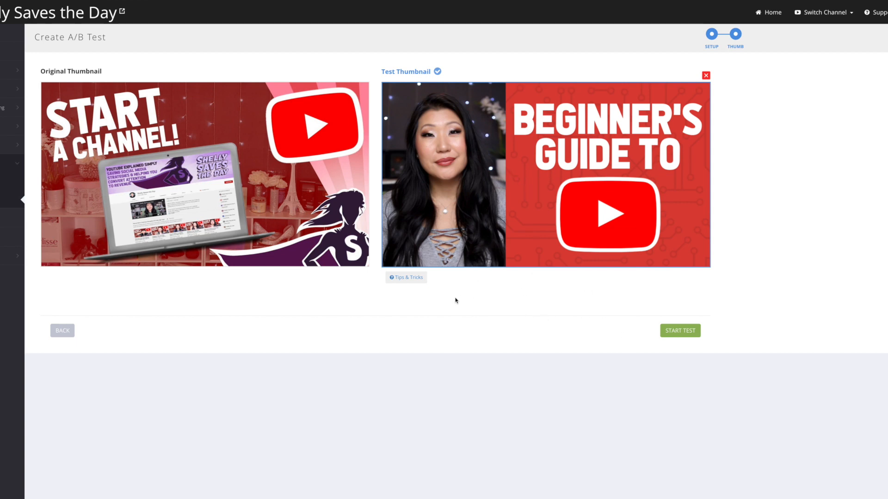
- Start the thumbnail test and confirm, leaving 14 cycles with results due November 22, 2019
click(680, 330)
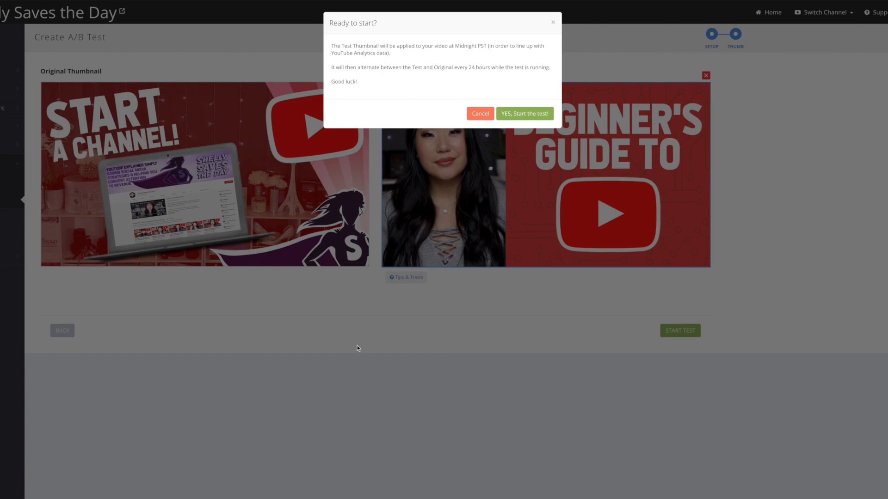
mouse_move(502, 64)
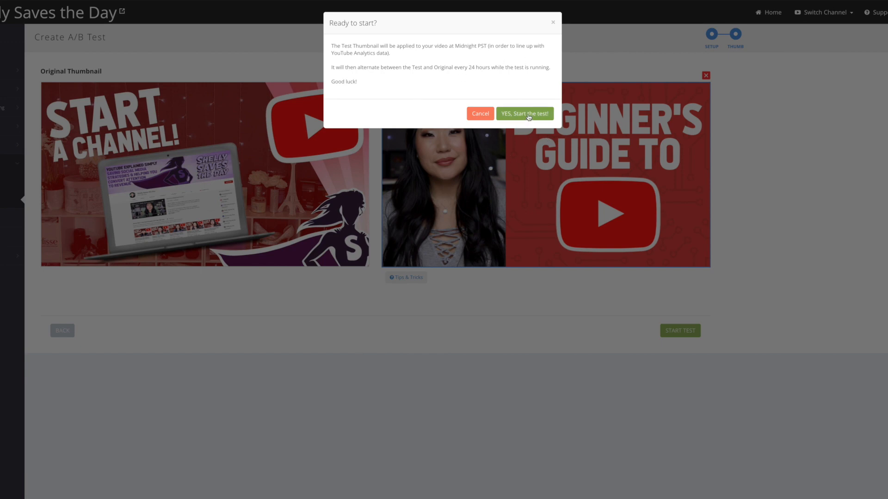
click(523, 114)
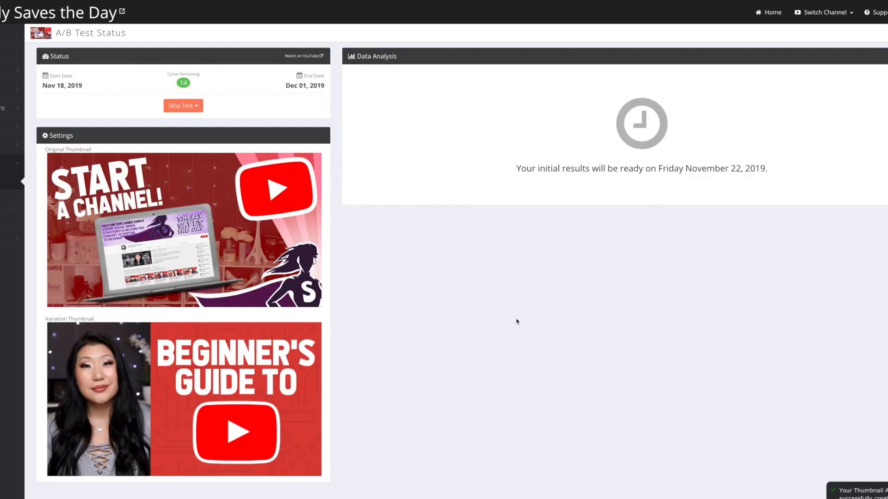
mouse_move(706, 168)
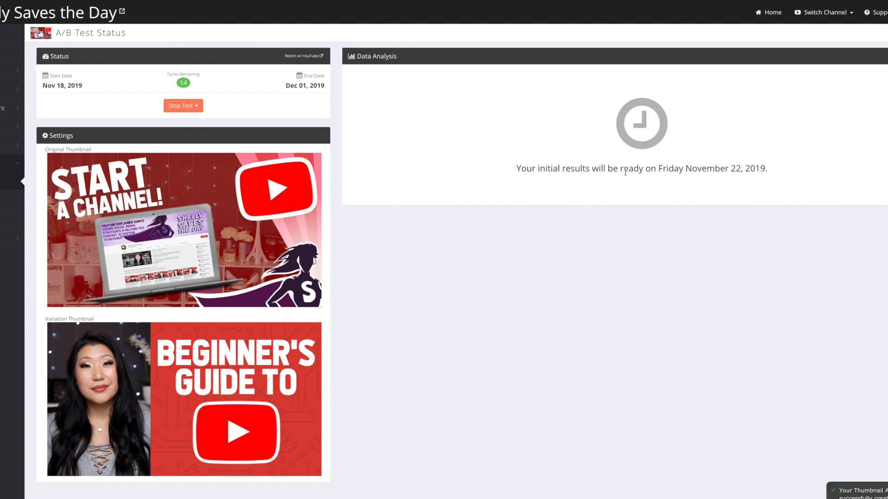
mouse_move(639, 279)
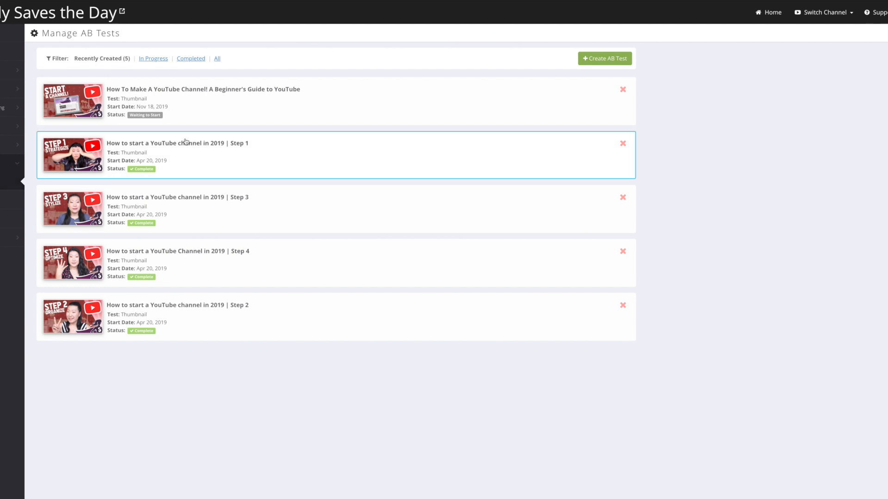
click(177, 142)
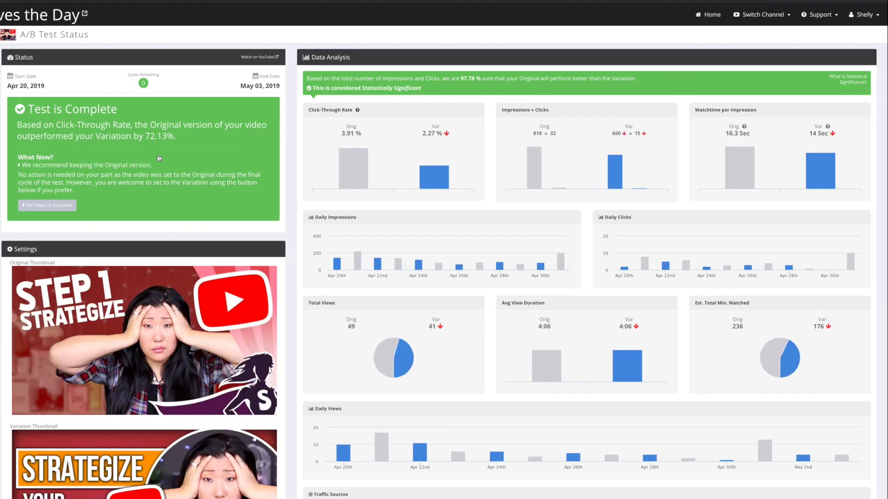
mouse_move(352, 170)
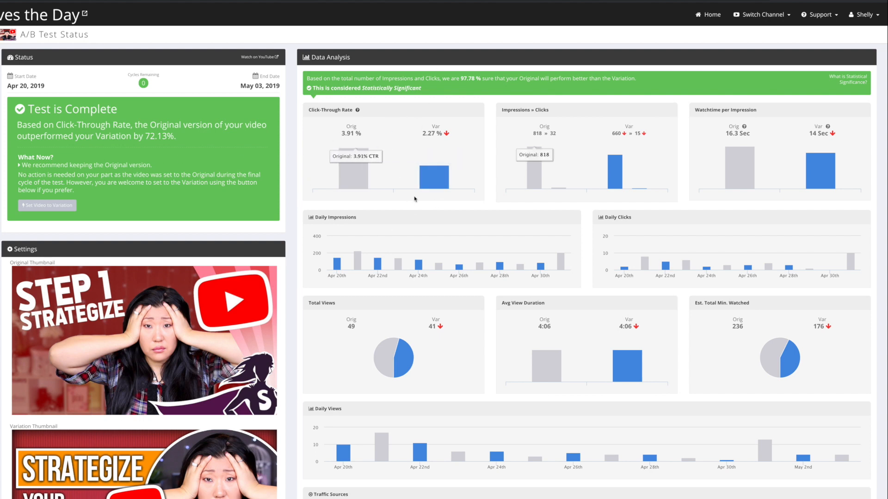
scroll(down, 3)
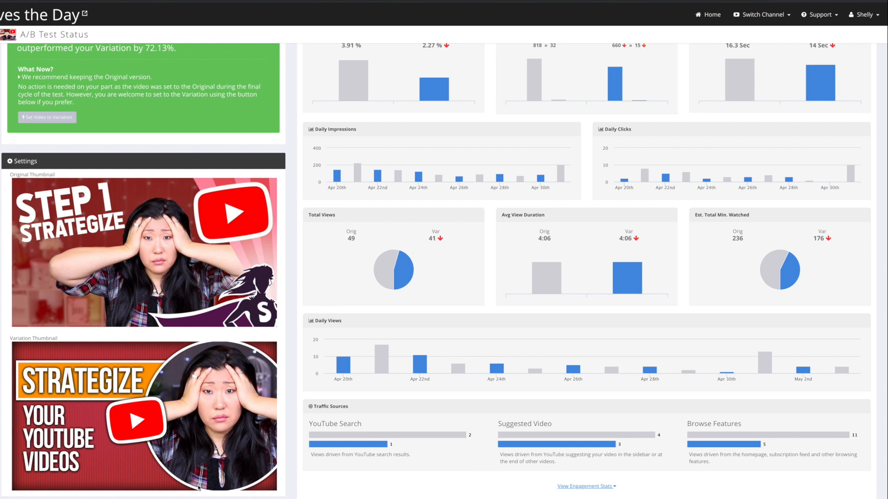
scroll(up, 3)
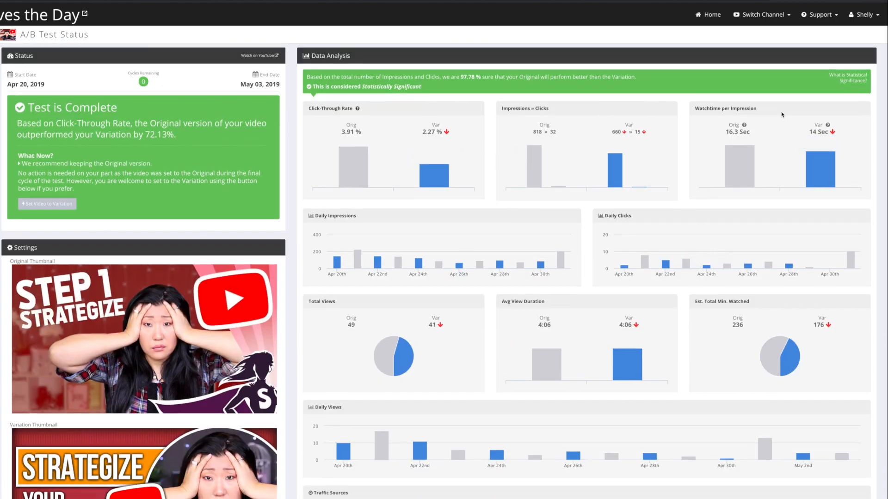
scroll(down, 3)
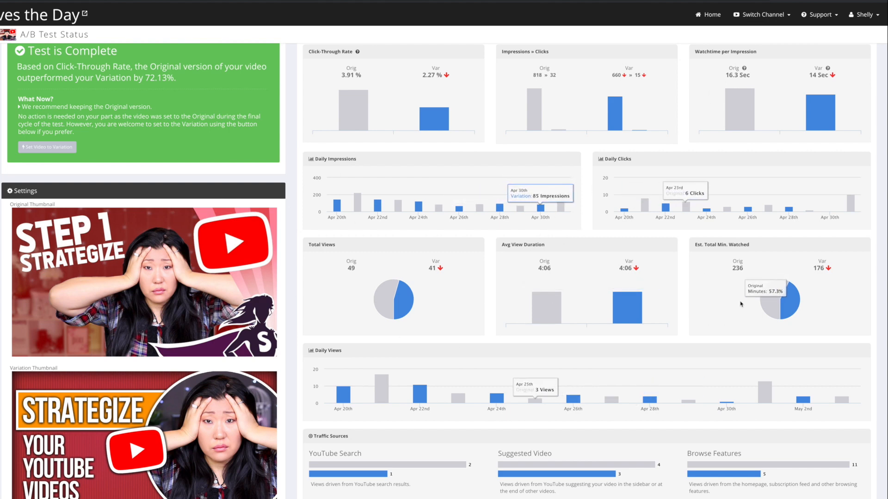
scroll(down, 3)
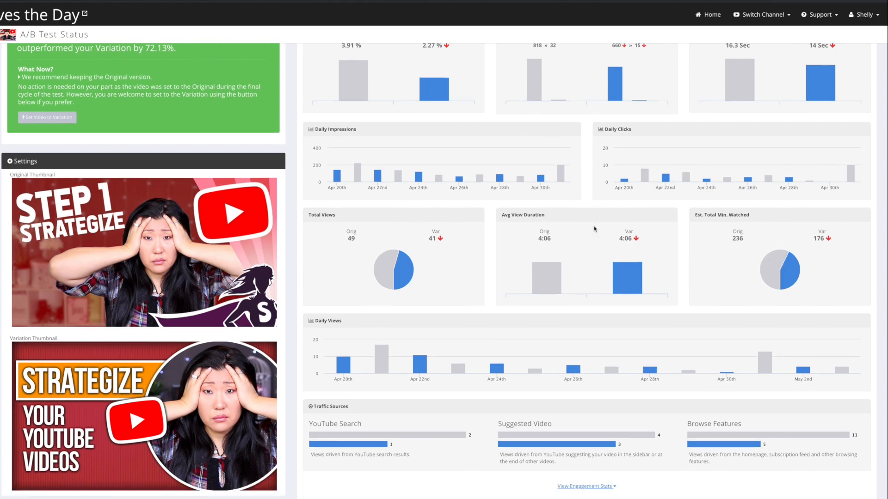
scroll(up, 3)
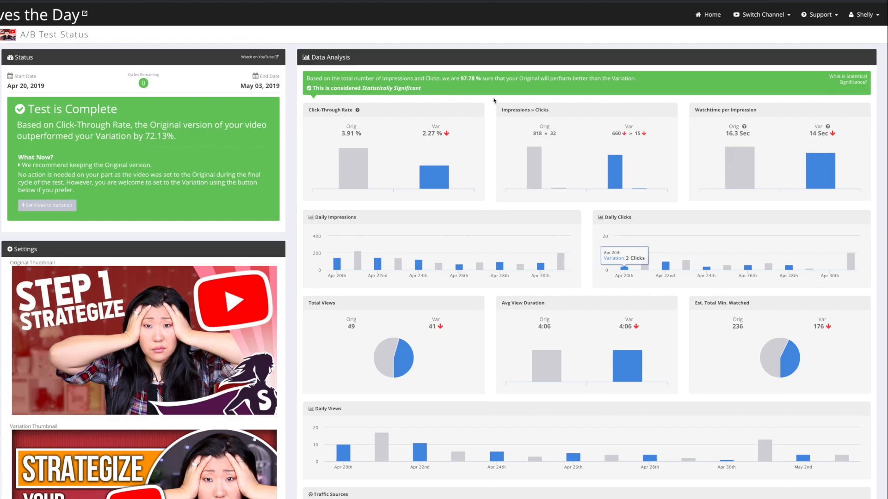
mouse_move(436, 85)
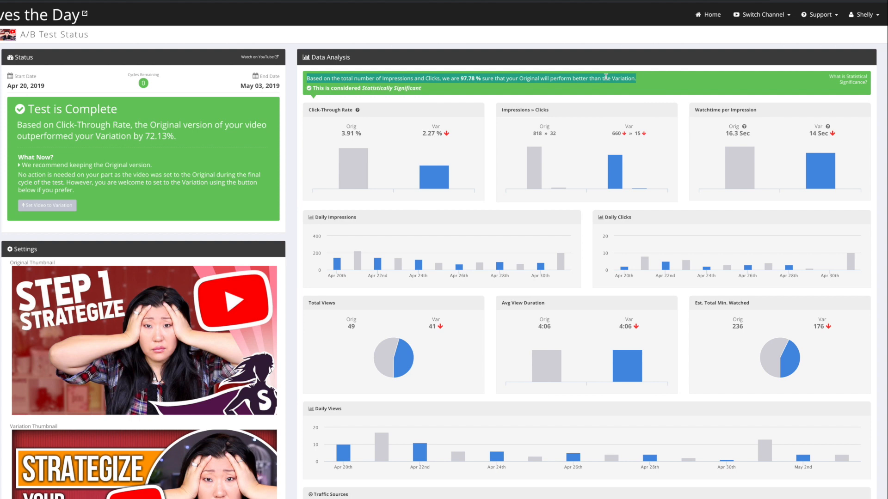
scroll(down, 3)
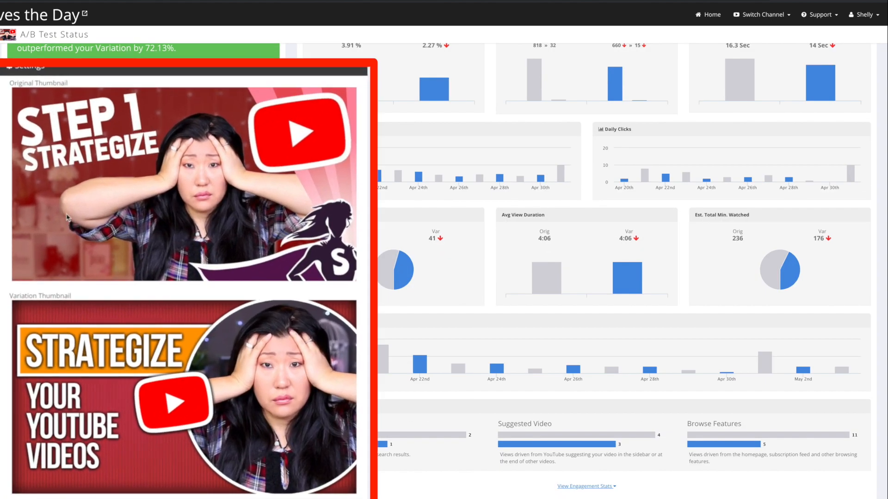
mouse_move(157, 425)
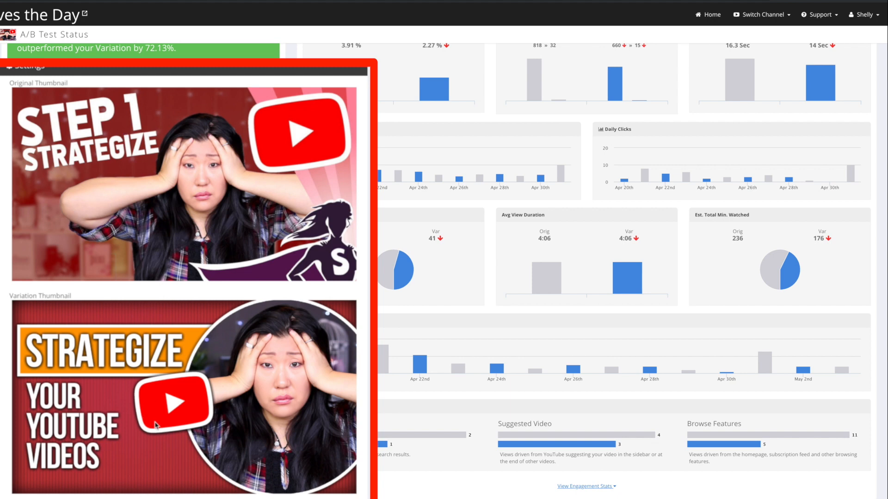
mouse_move(172, 196)
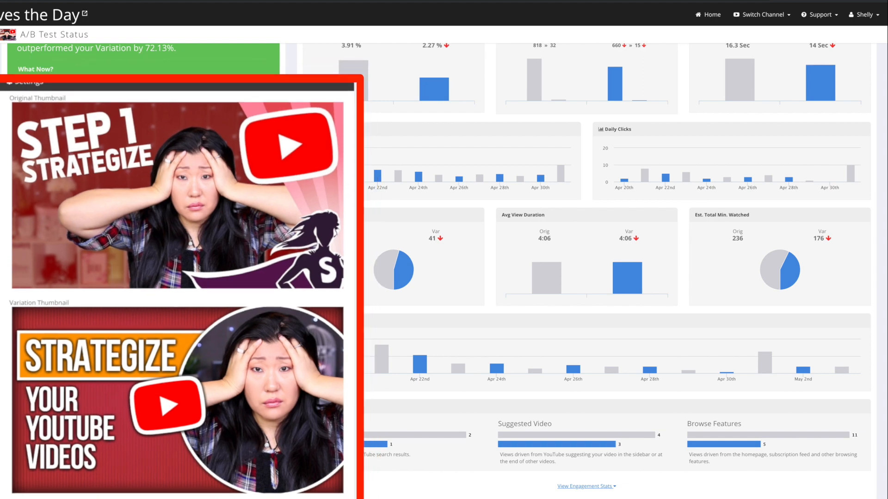
scroll(up, 3)
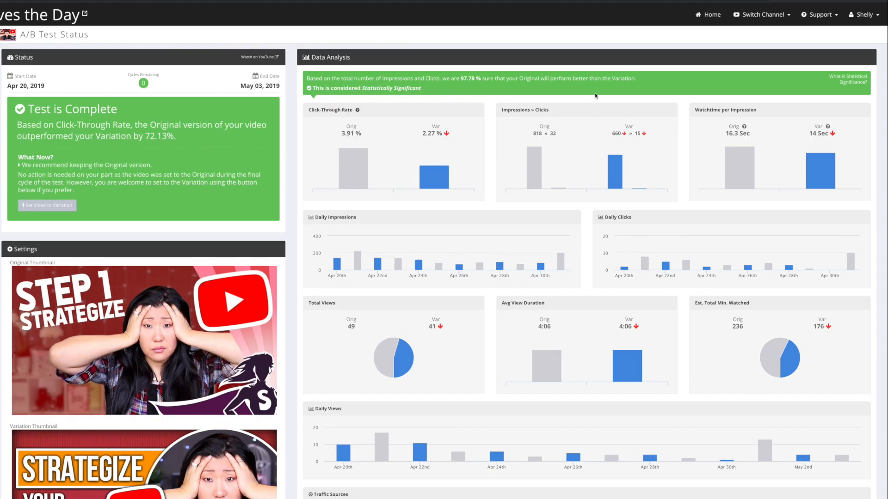
mouse_move(591, 46)
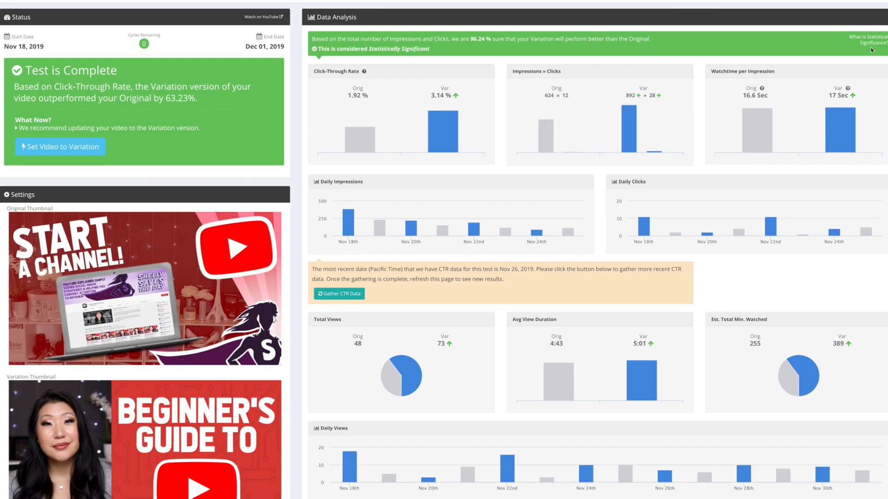
- Read the statistical significance note and review the charts showing the Variation winning by 63.23%
click(875, 42)
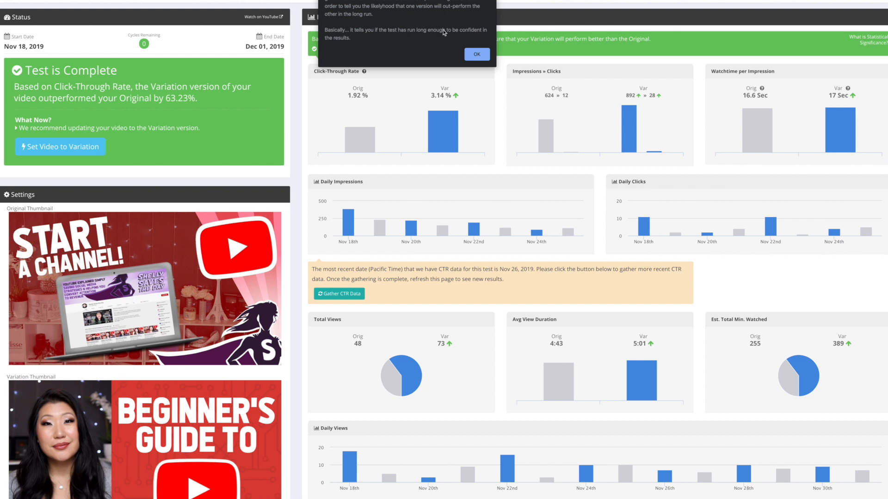
click(476, 54)
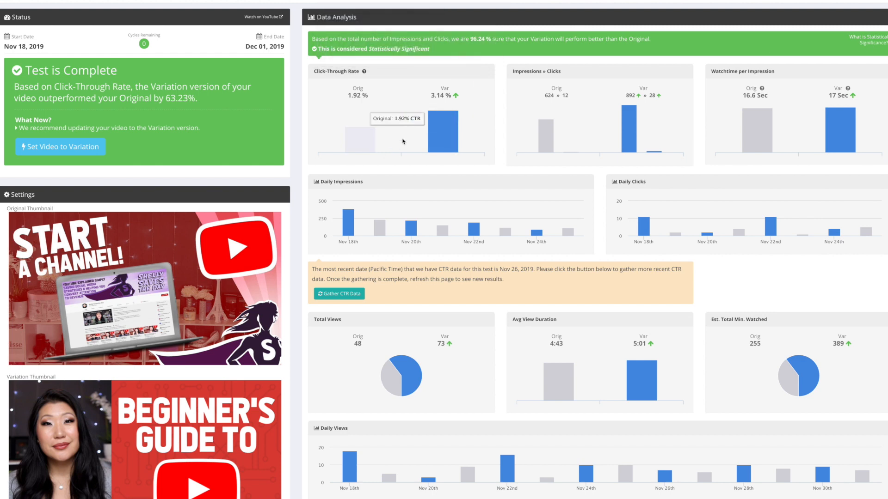
mouse_move(611, 153)
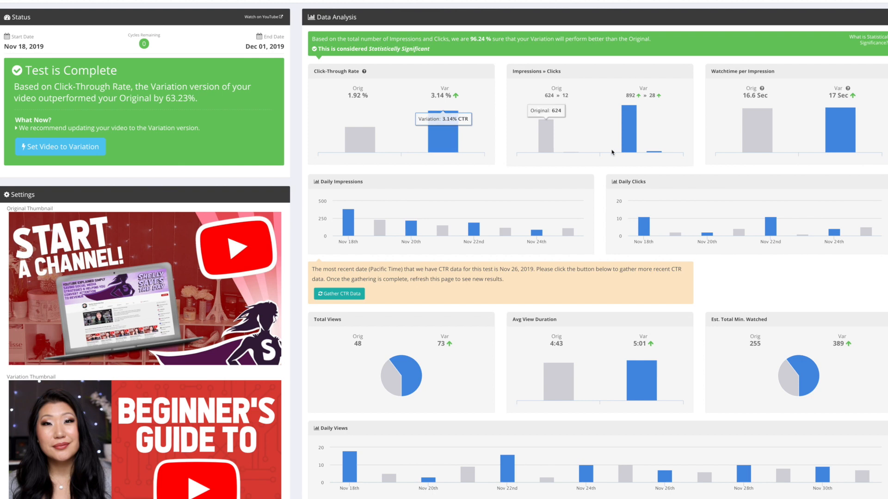
mouse_move(840, 140)
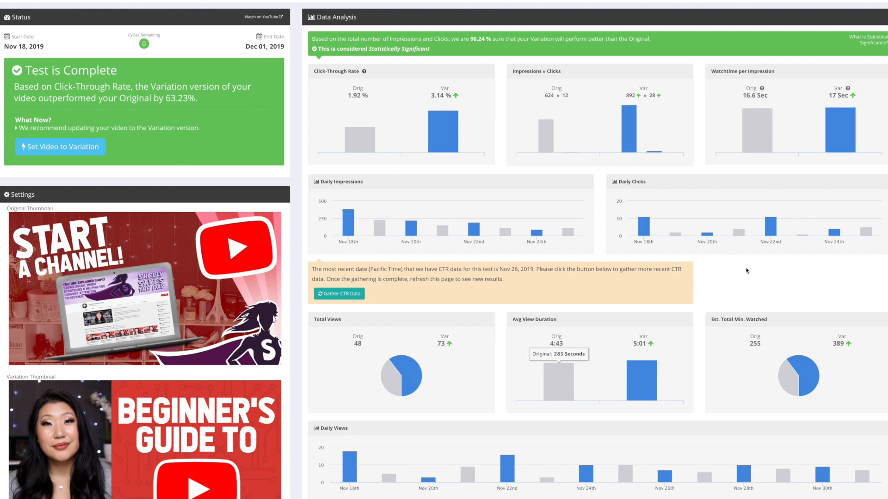
scroll(down, 3)
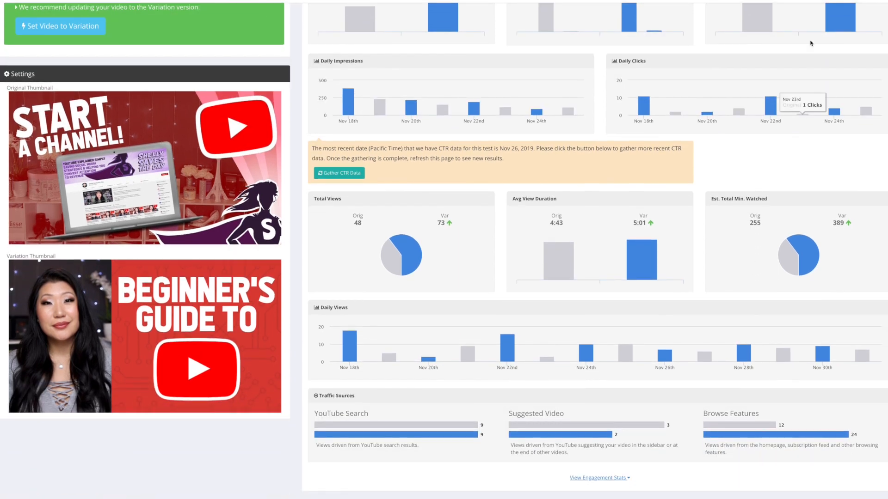
mouse_move(797, 170)
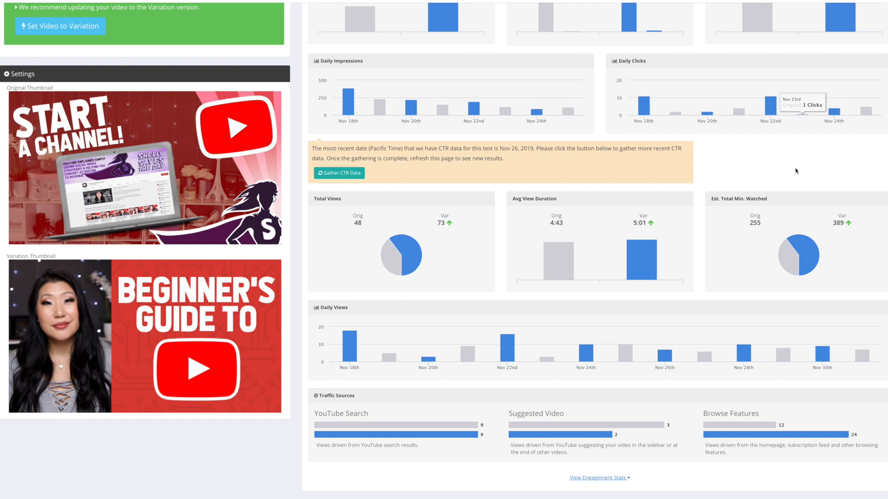
mouse_move(833, 229)
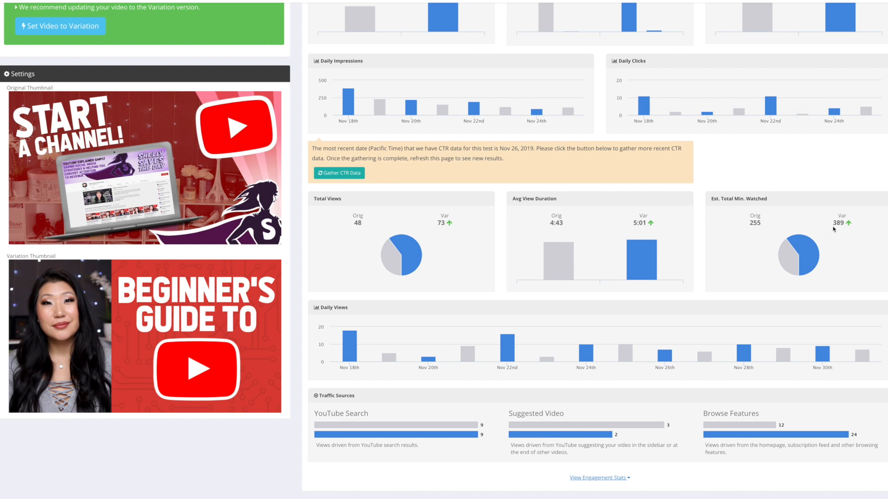
mouse_move(640, 261)
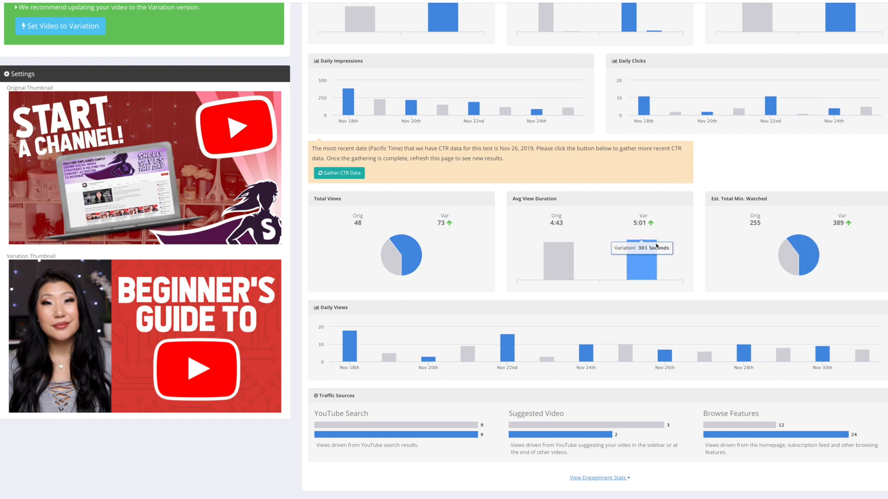
mouse_move(584, 469)
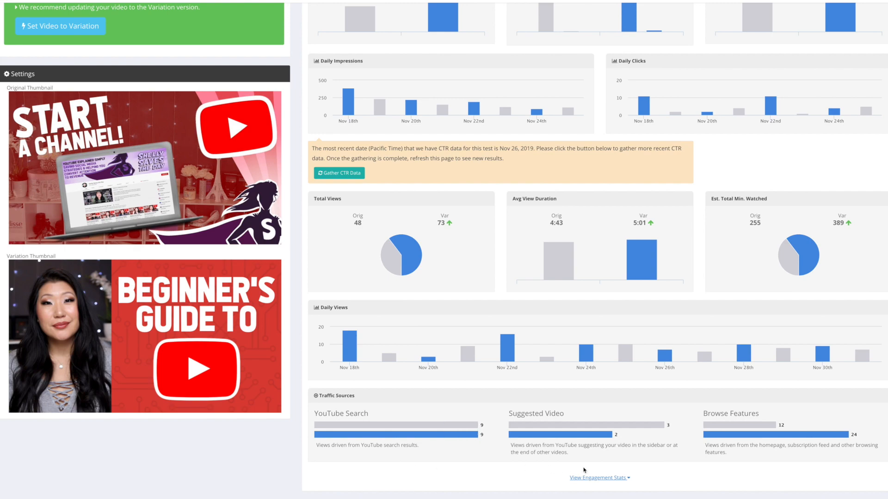
mouse_move(618, 468)
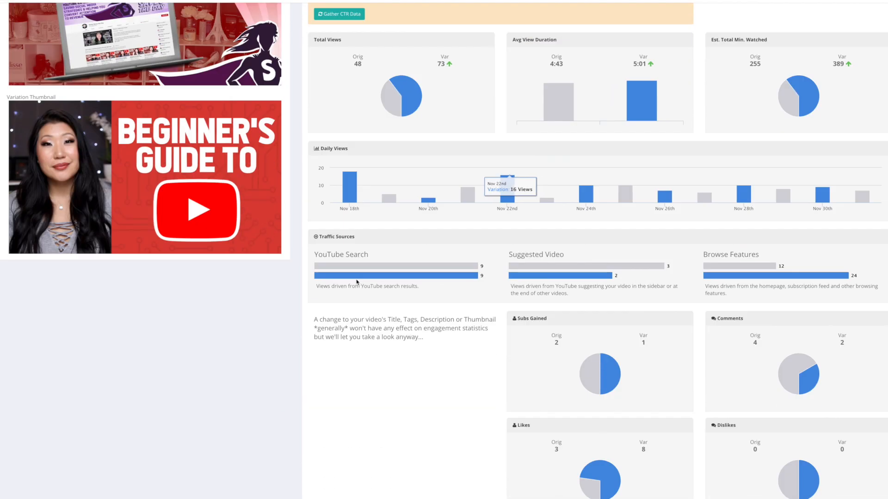
scroll(down, 3)
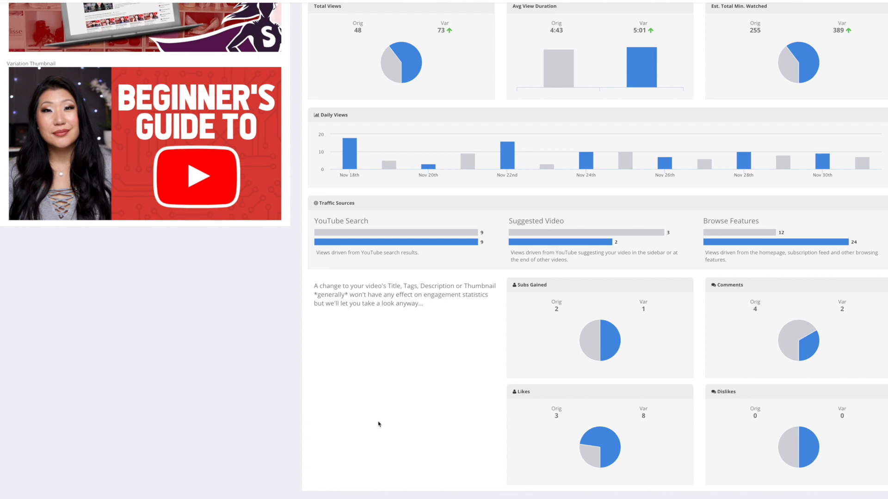
scroll(up, 3)
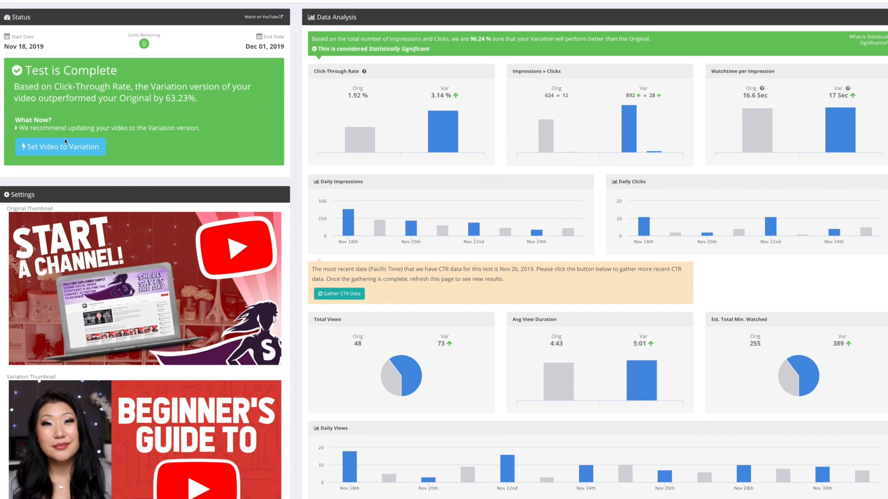
- Set the video to the winning Variation thumbnail and confirm the test stopped
click(60, 147)
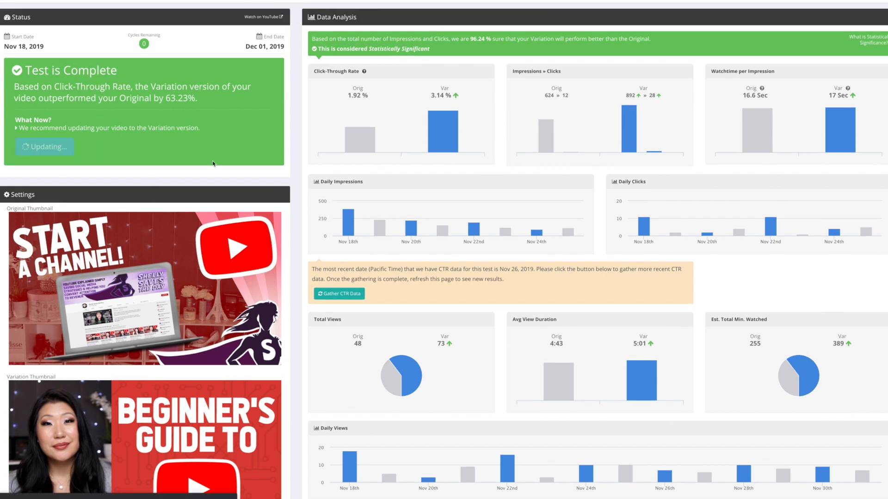
mouse_move(569, 182)
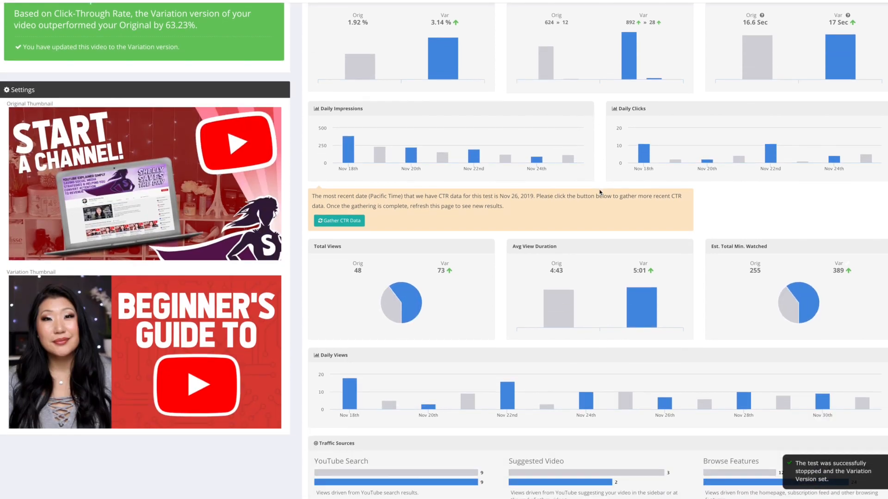
scroll(up, 3)
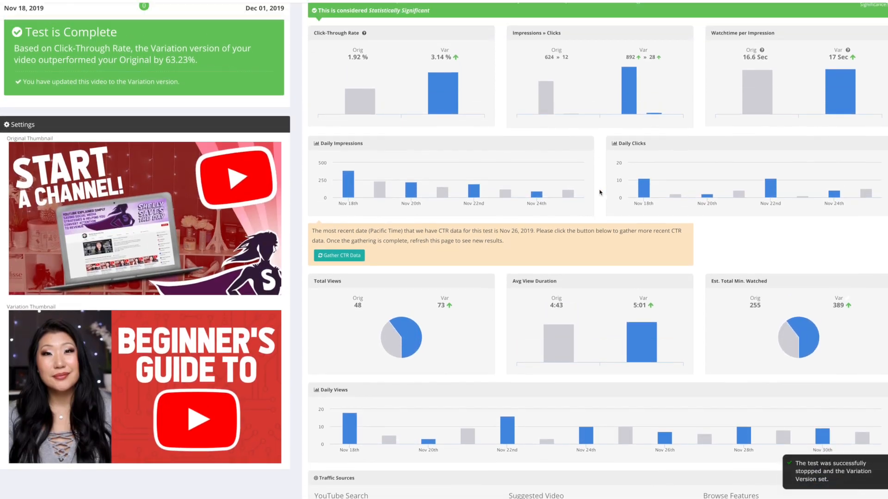